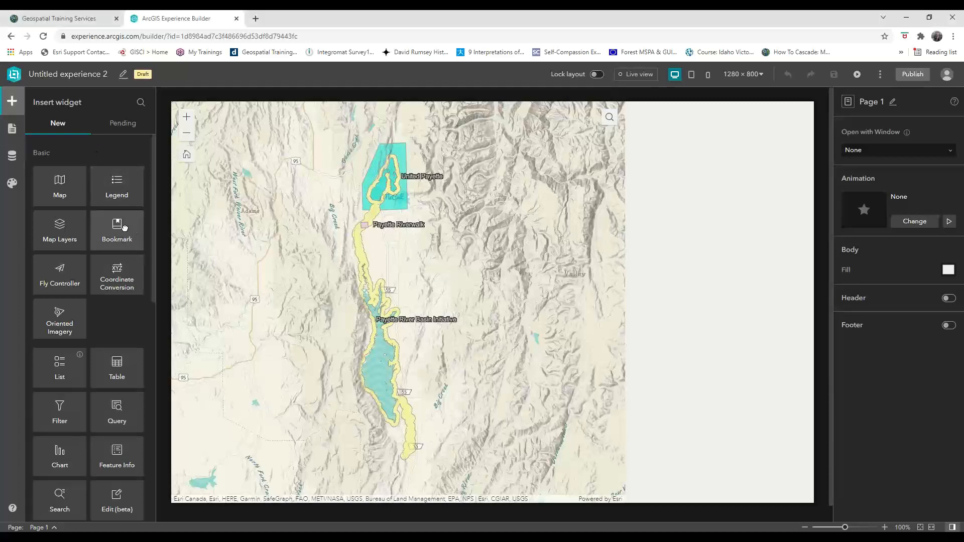
- Add a Bookmark widget and, after trying the templates, choose the simple card with image above text
click(117, 231)
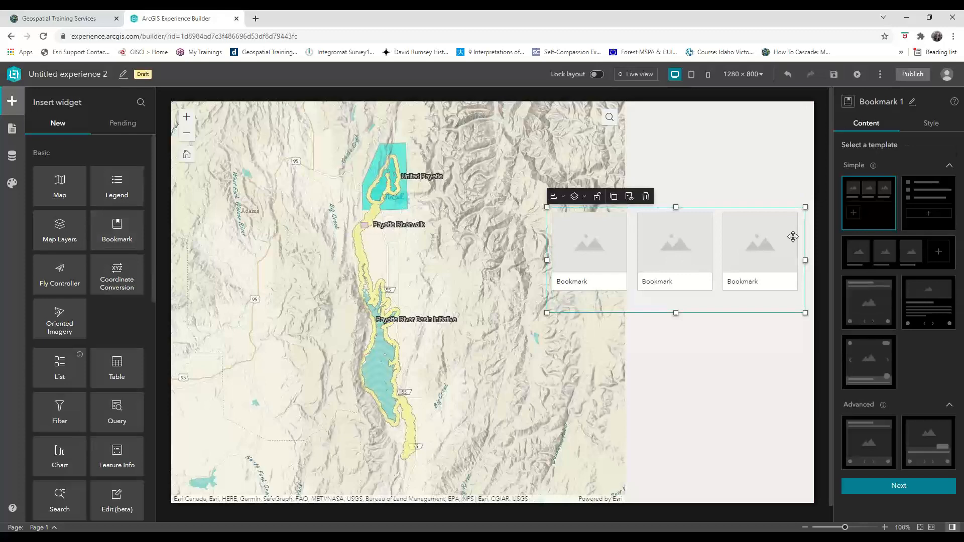
click(928, 204)
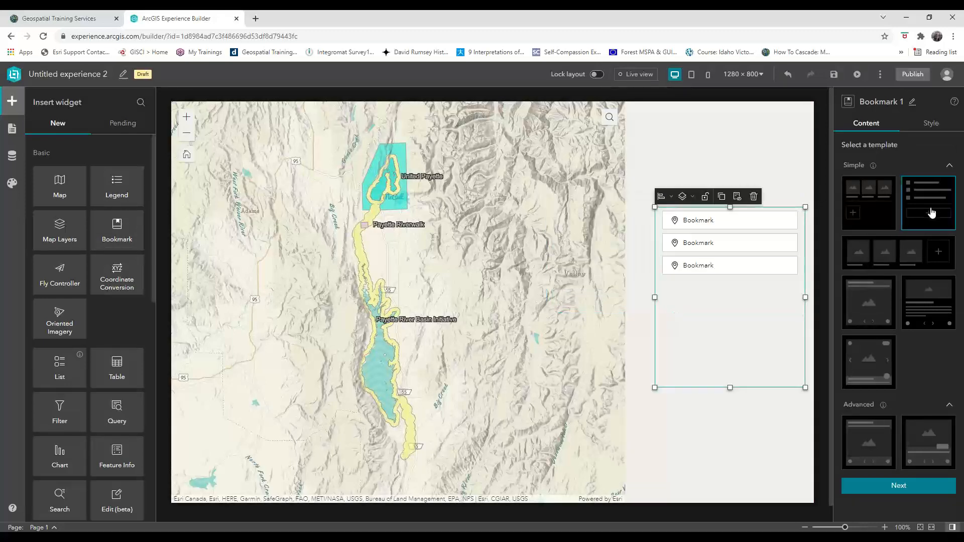
click(868, 302)
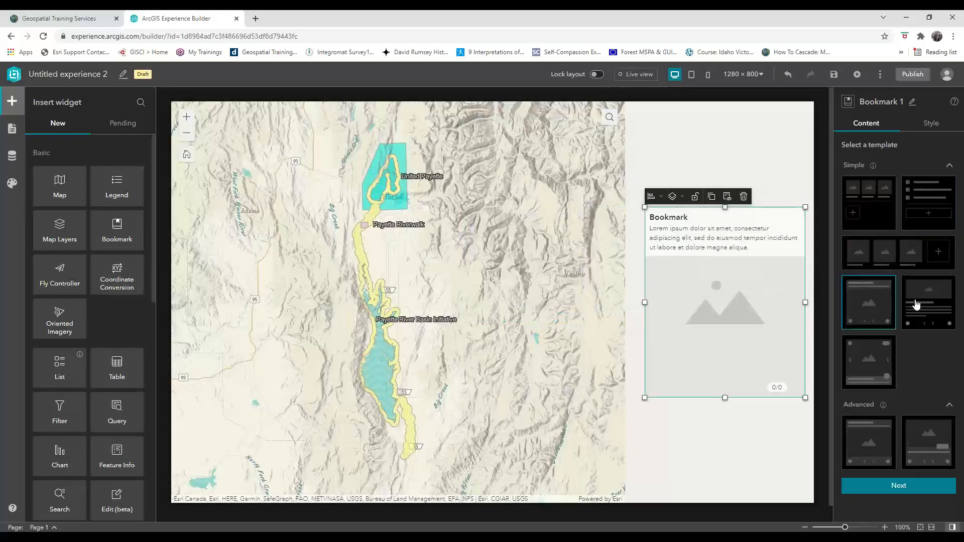
click(867, 362)
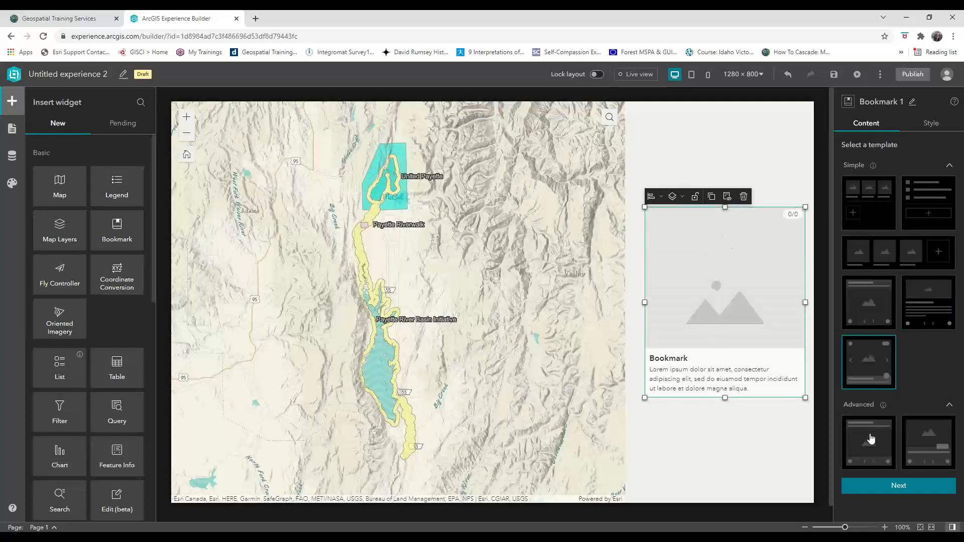
click(868, 442)
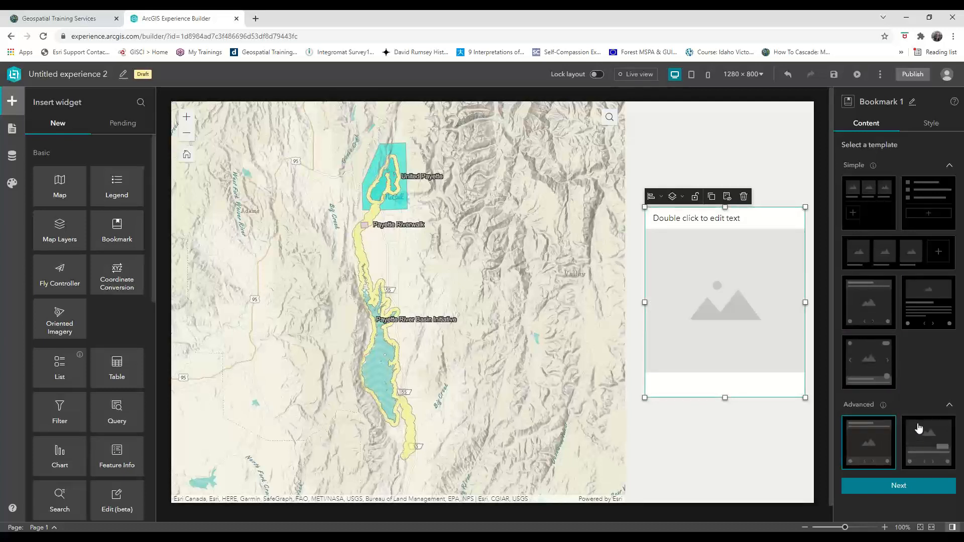
click(926, 442)
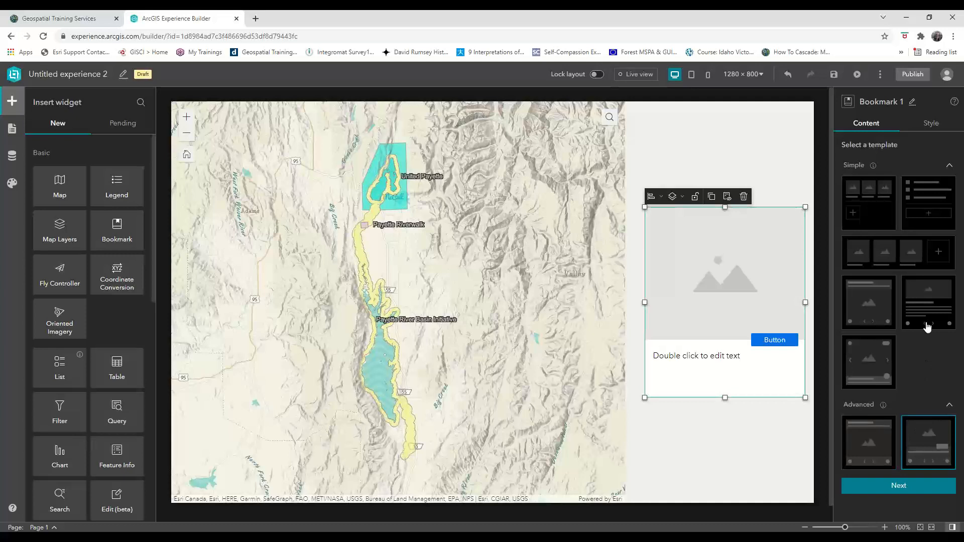
click(928, 302)
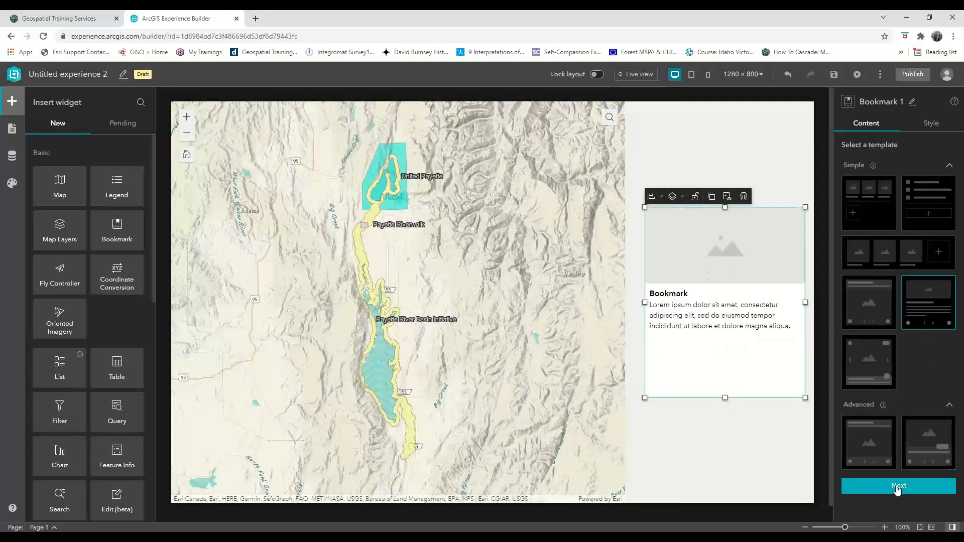
- Confirm the template, check size and position, and connect the bookmarks to Map 1
click(897, 486)
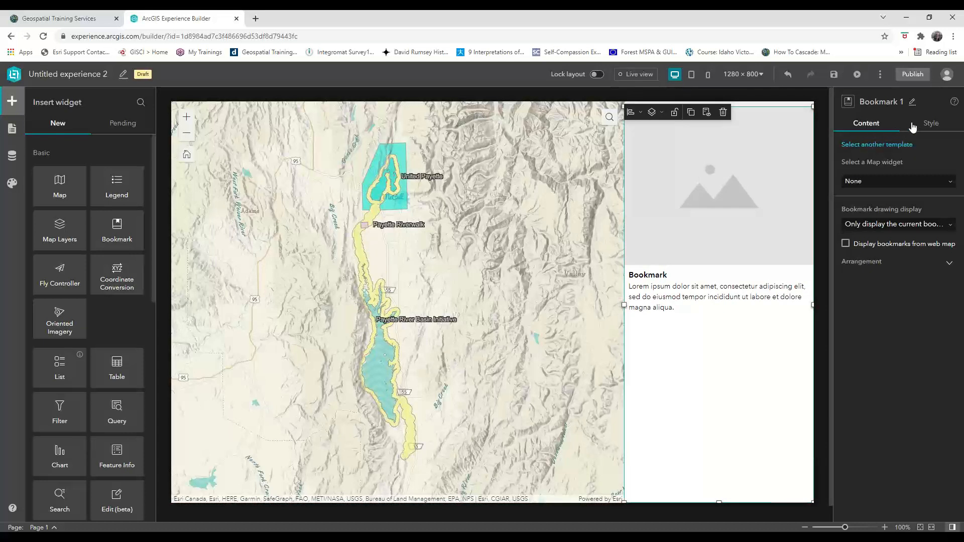
click(930, 123)
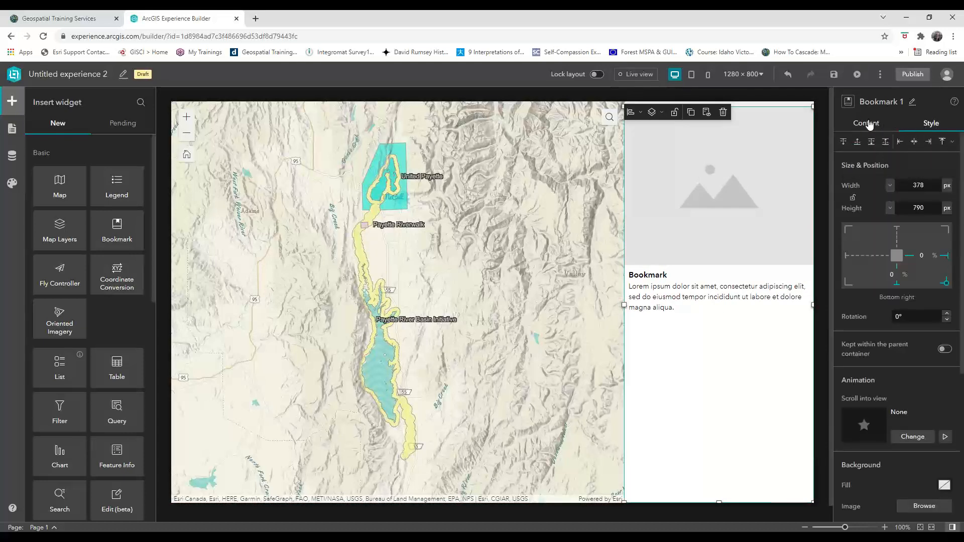
click(866, 122)
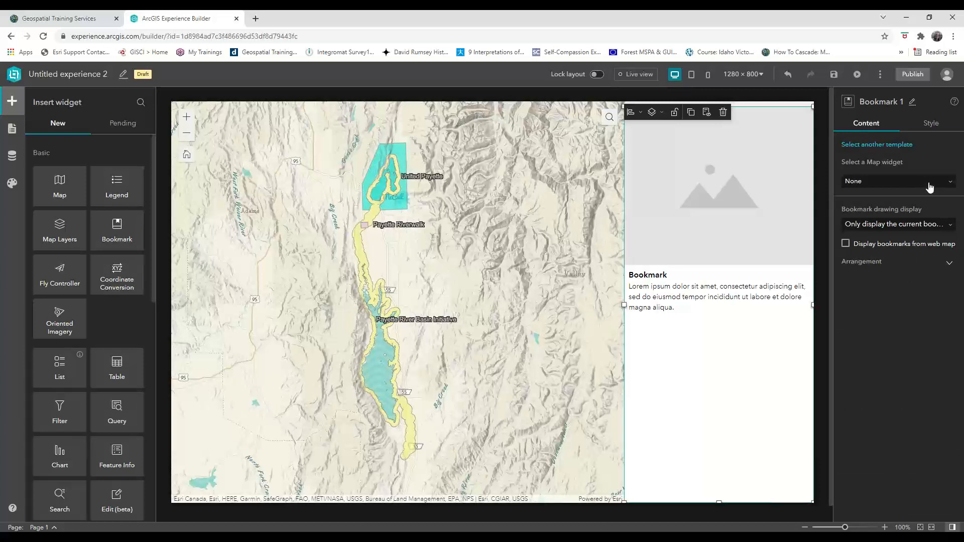
click(897, 181)
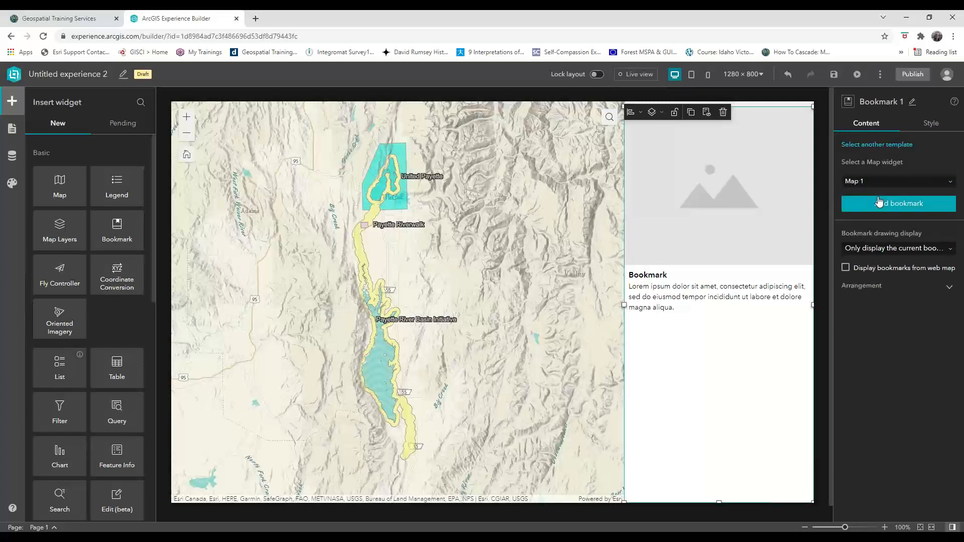
mouse_move(882, 184)
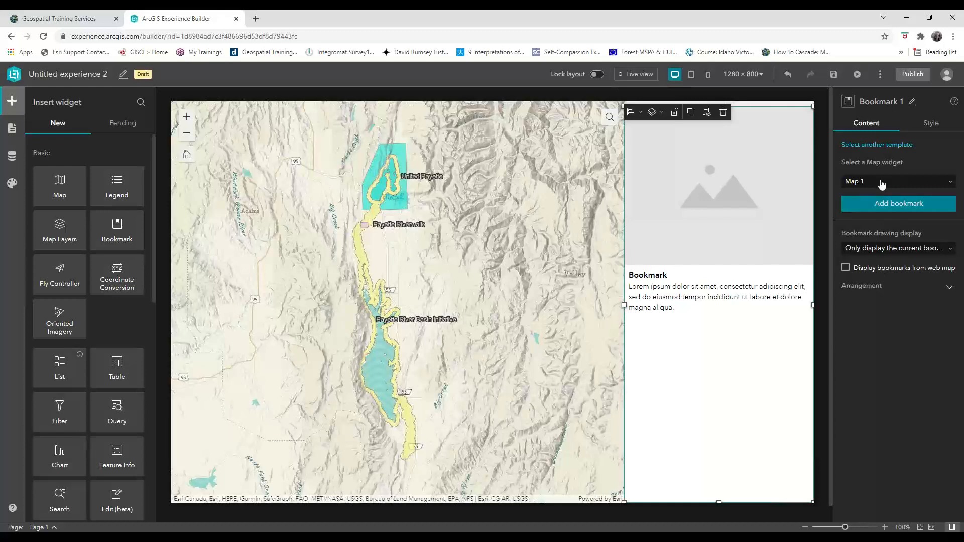
- Add a new bookmark and zoom its view in on Payette Riverwalk
click(897, 204)
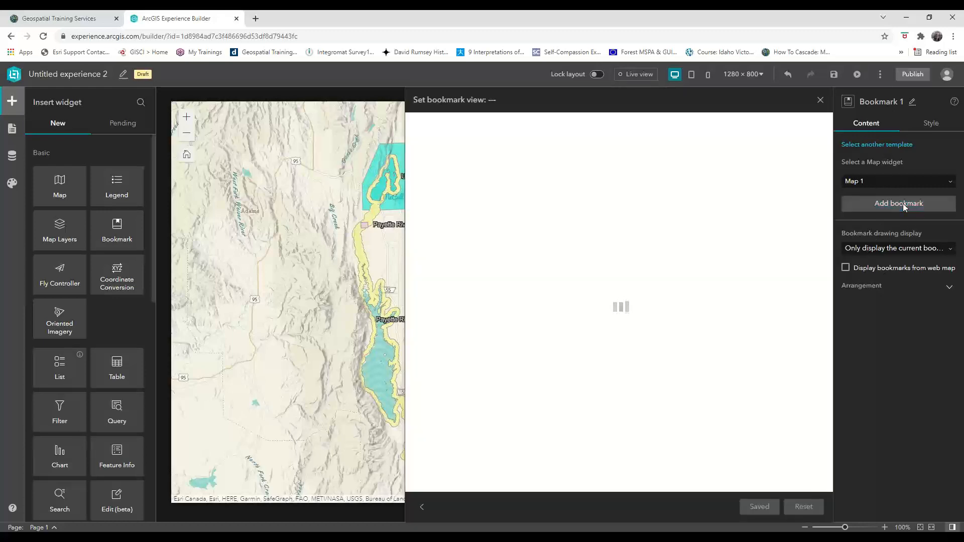
click(897, 204)
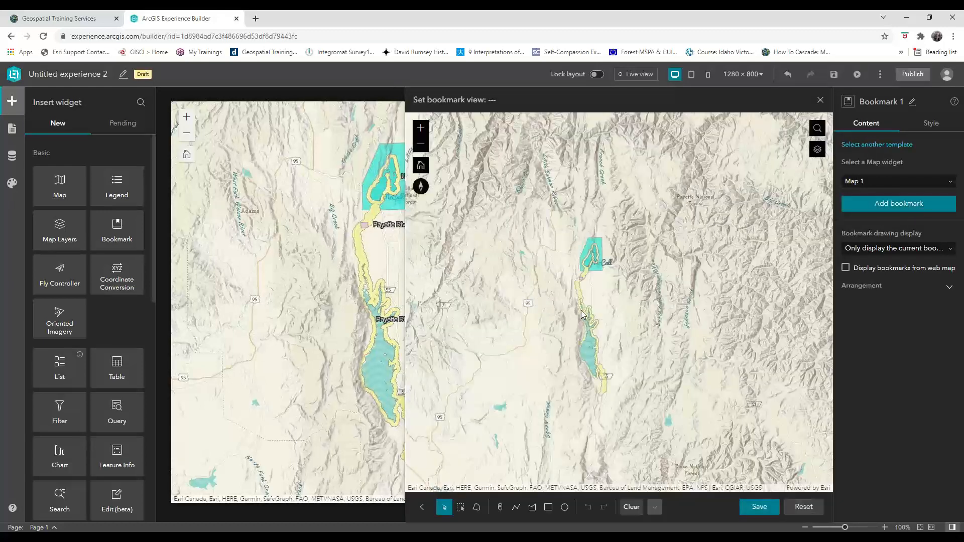
click(898, 204)
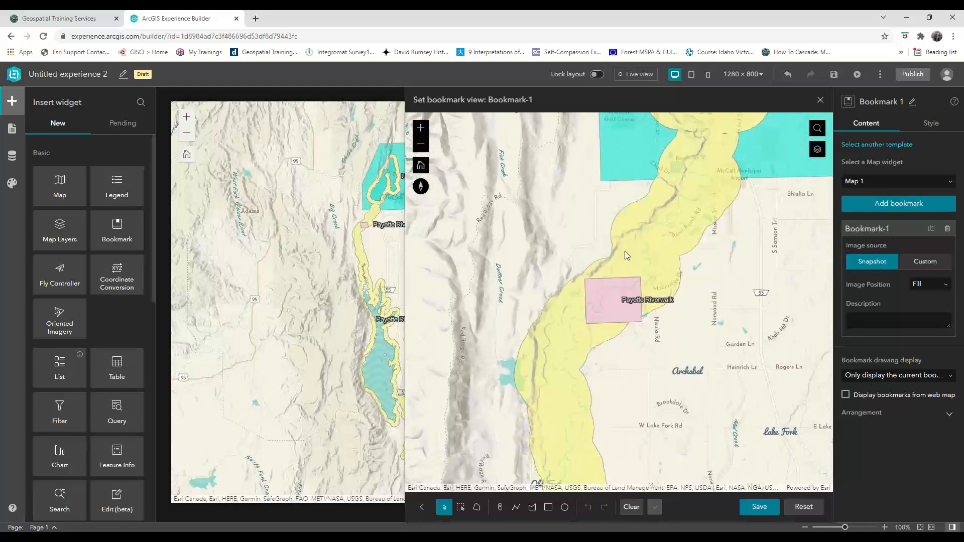
mouse_move(571, 380)
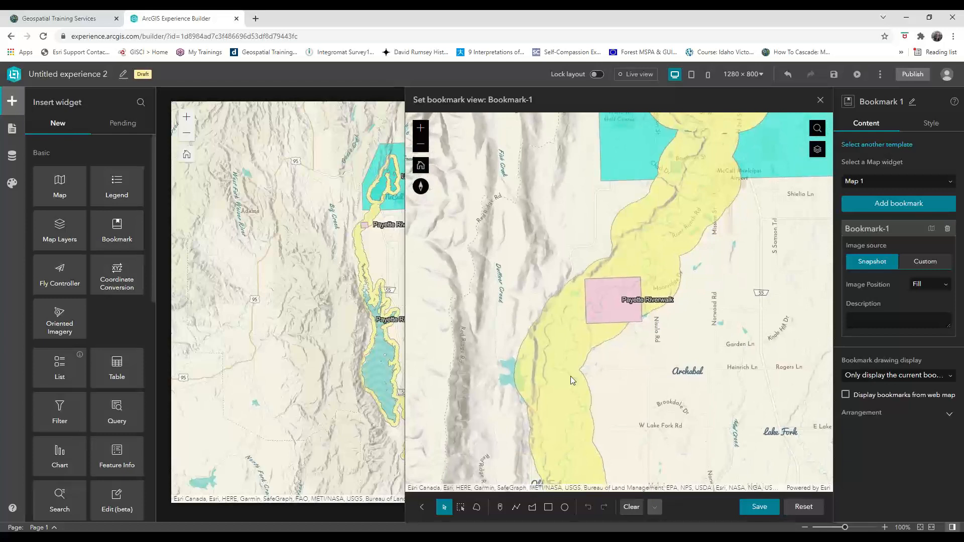
- Choose the rectangle drawing tool with a red outline for marking the site
click(548, 507)
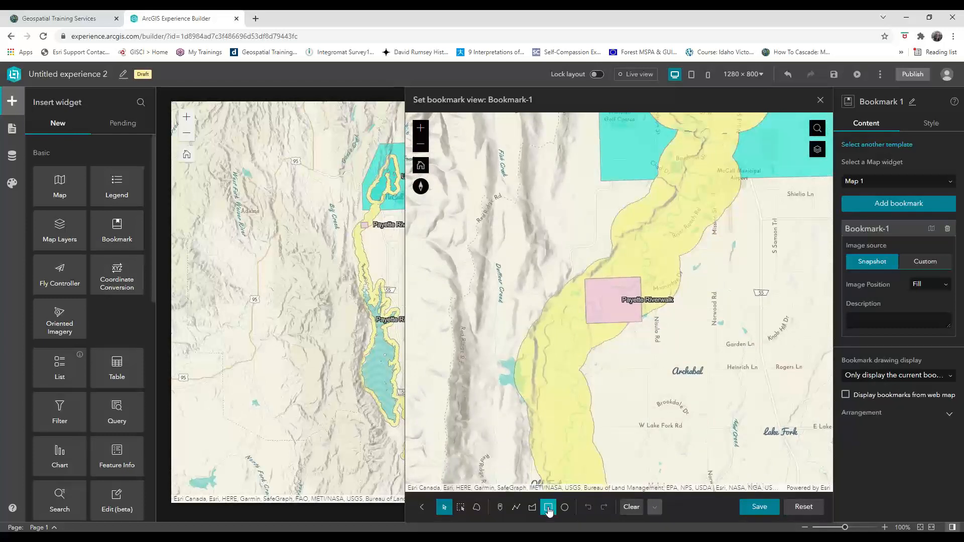
click(547, 506)
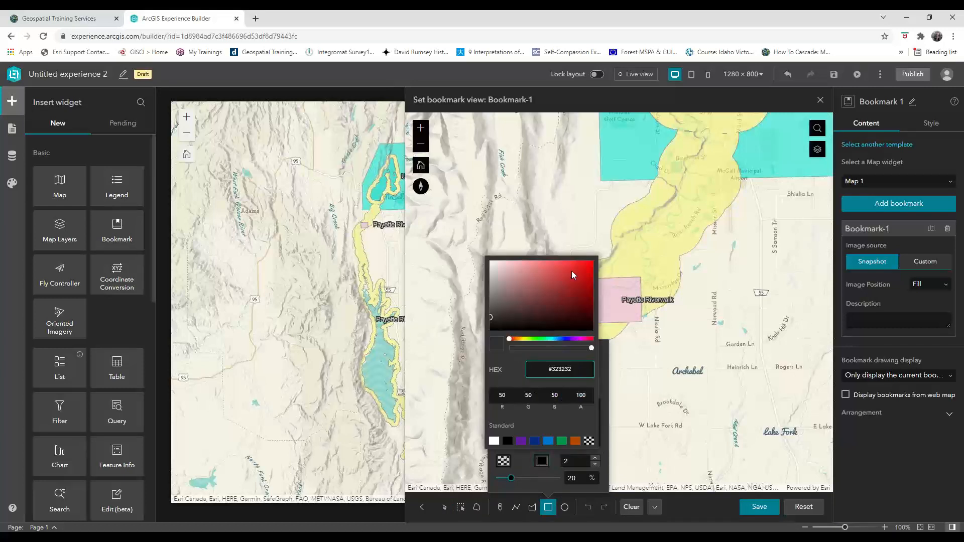
click(571, 270)
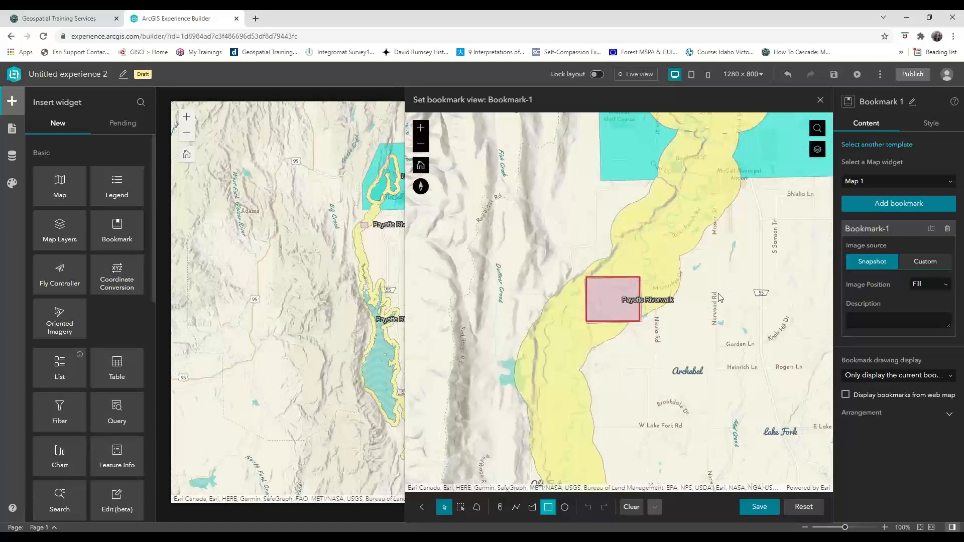
mouse_move(742, 312)
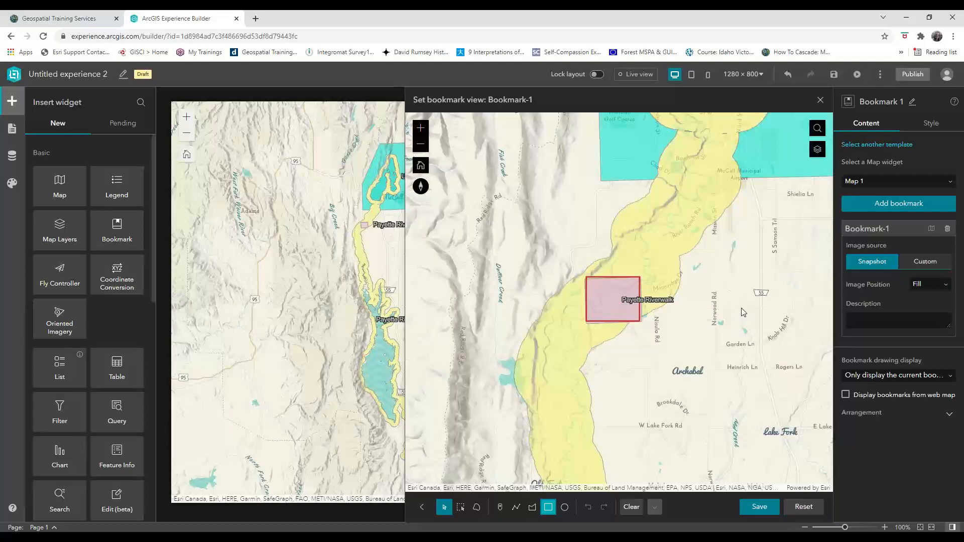
mouse_move(559, 294)
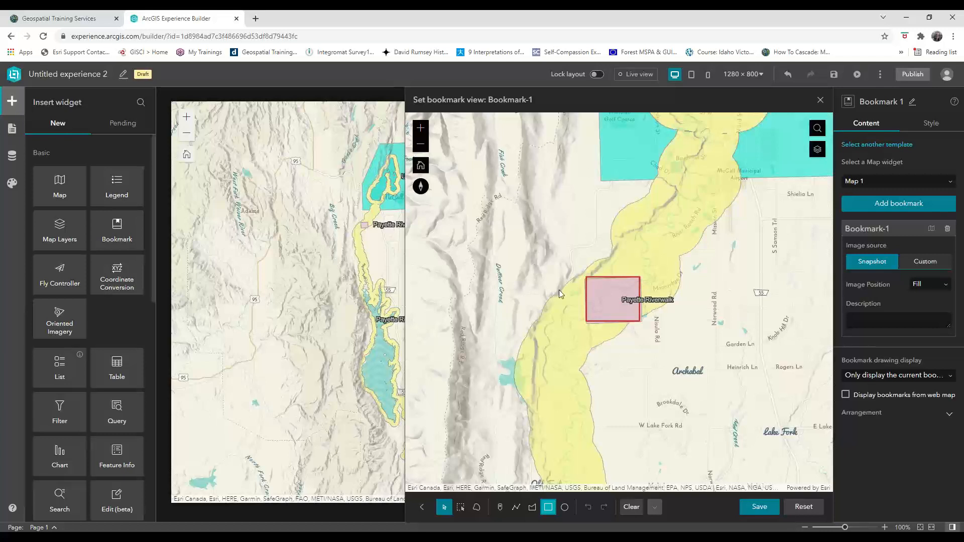
- Set a custom image source and attach the photo 20200208_135037 to Bookmark-1
click(924, 261)
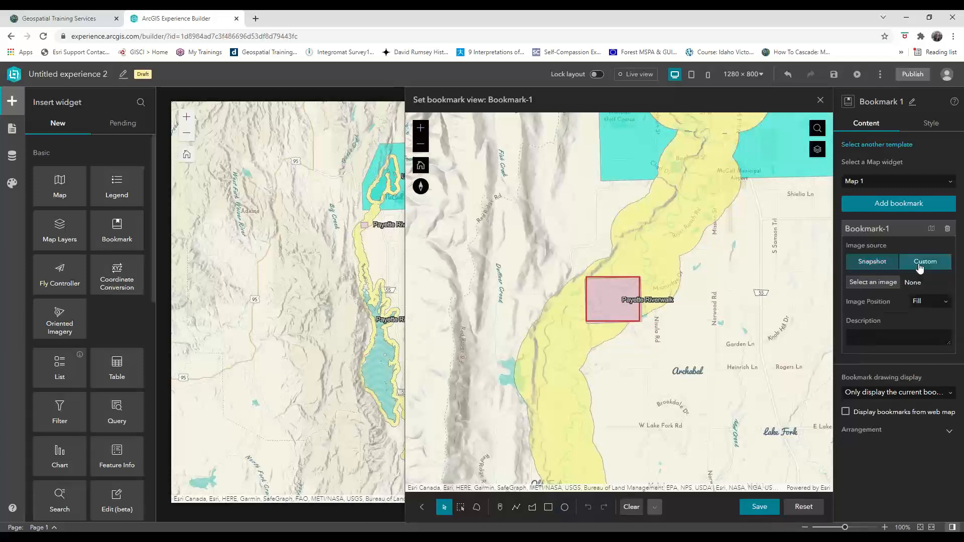
click(871, 282)
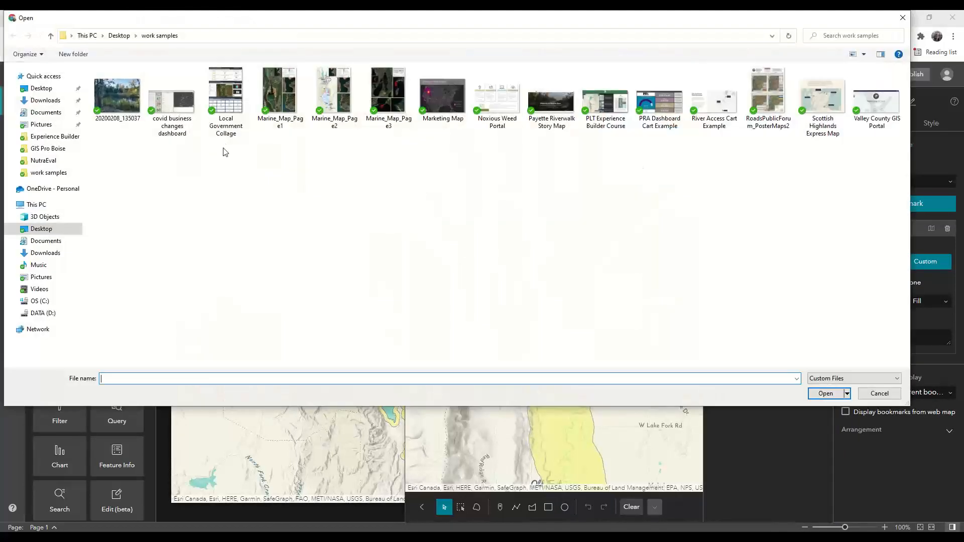
click(116, 93)
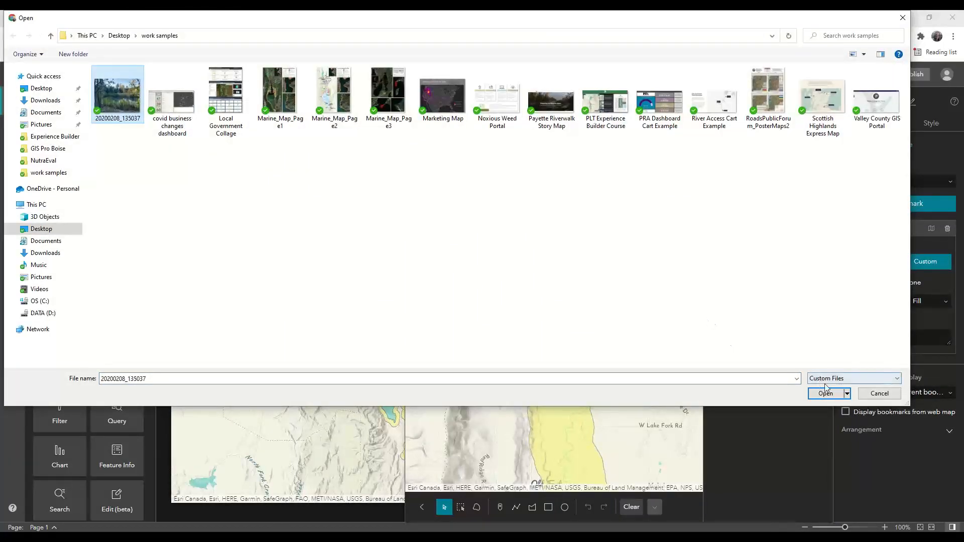
click(824, 394)
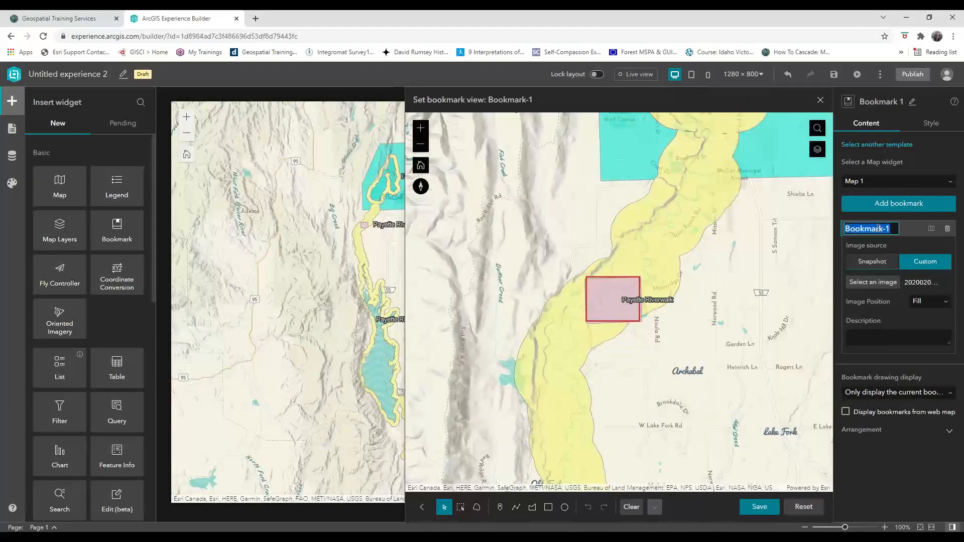
- Name the bookmark Lily Ponds, add its description, save the view and close the editor
text(Lily Ponds)
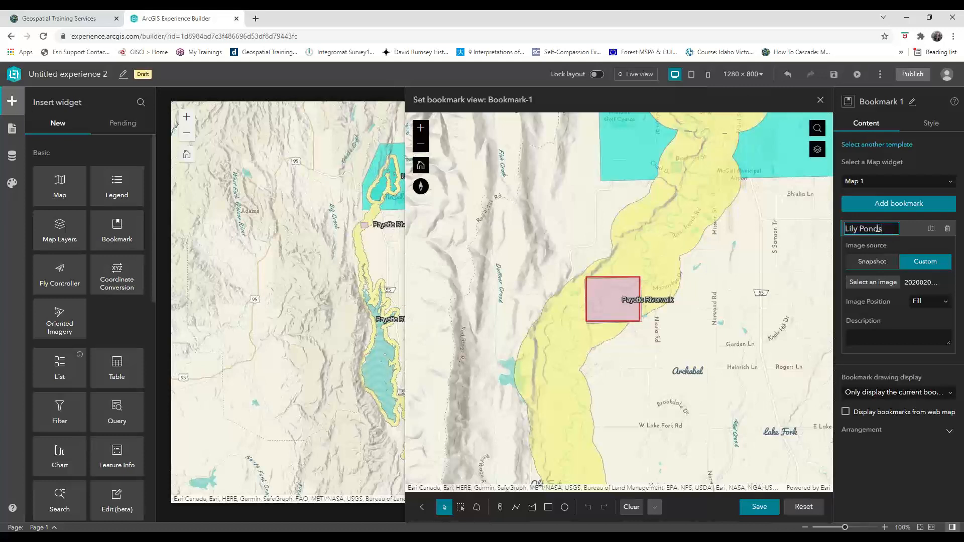
click(897, 338)
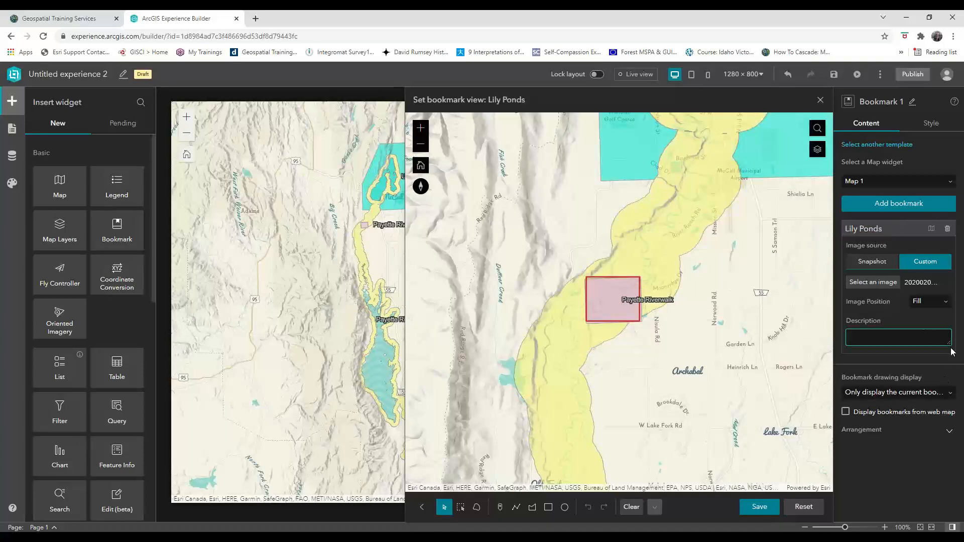
click(897, 337)
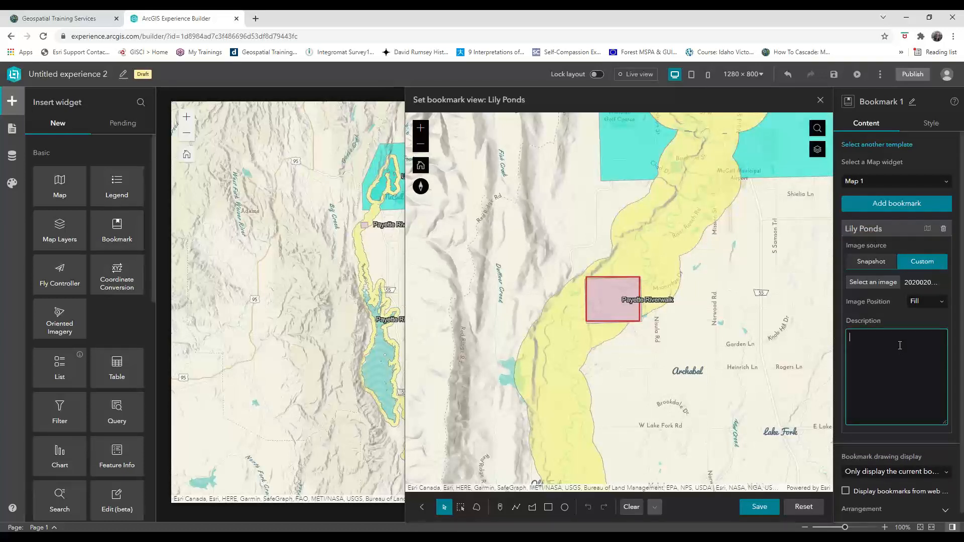
text(screen, we want to ensure that our bookmark fills this space on any screen size, so we need to click on the styles tab and choose to stretch the width and height instead of leaving these settings with a specific number of pixels.)
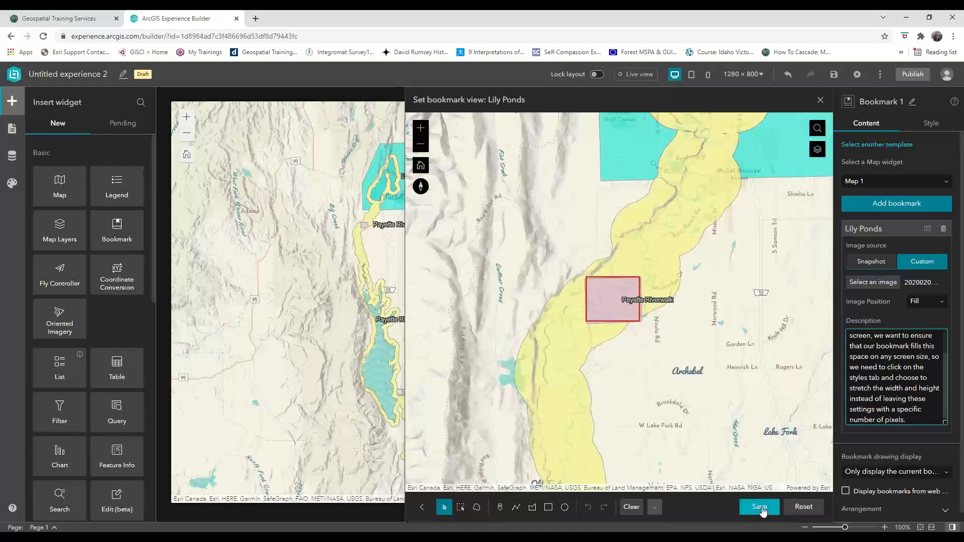
click(759, 506)
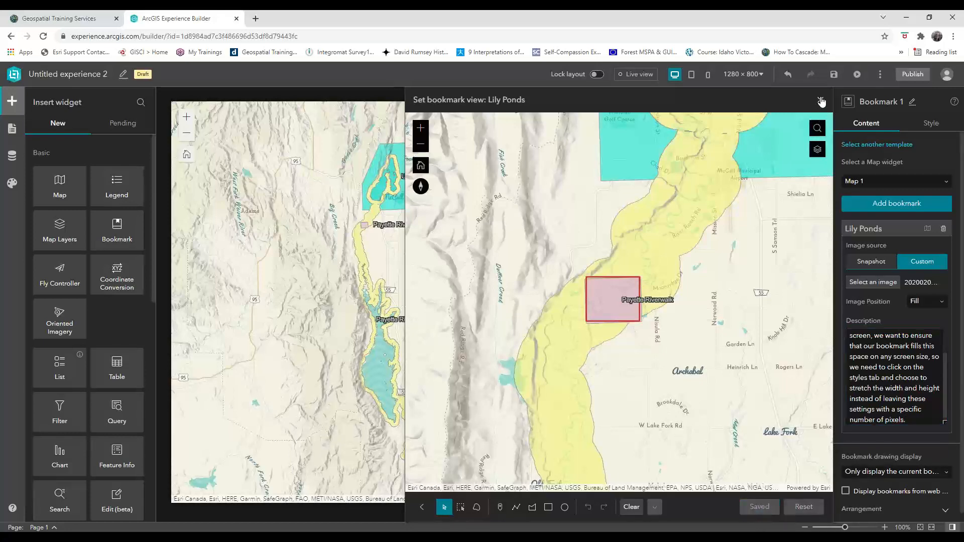
click(823, 100)
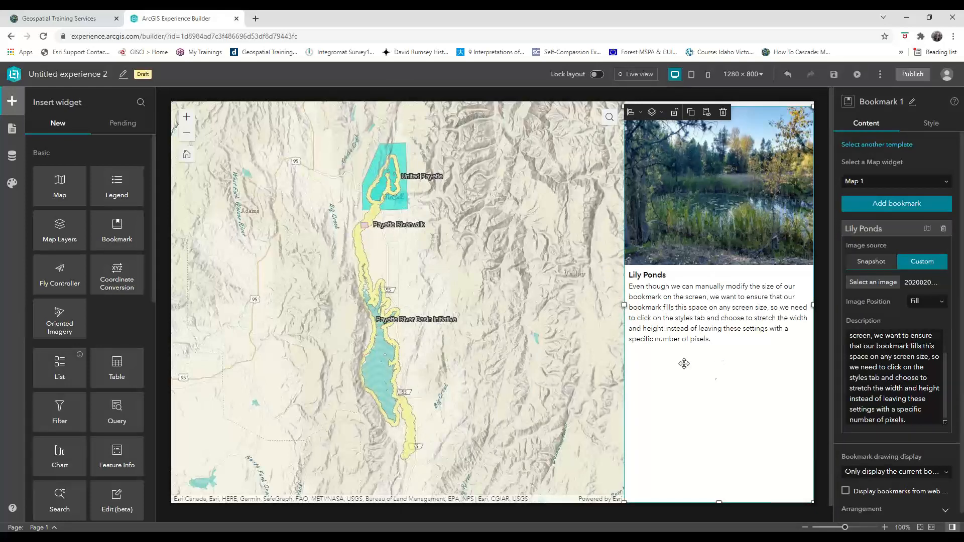
mouse_move(748, 436)
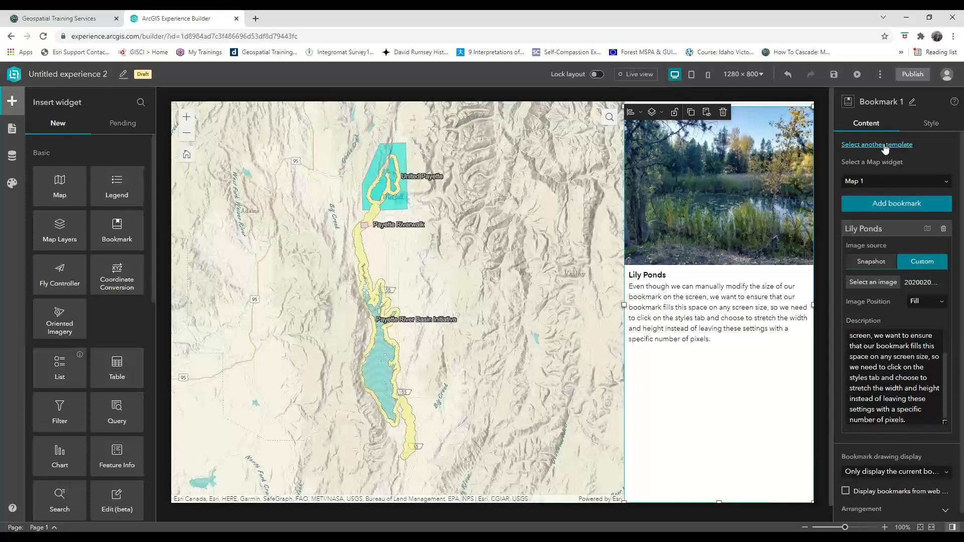
- Select another template, trying the Simple ones, ending on the slide-style layout with description above photo
click(876, 143)
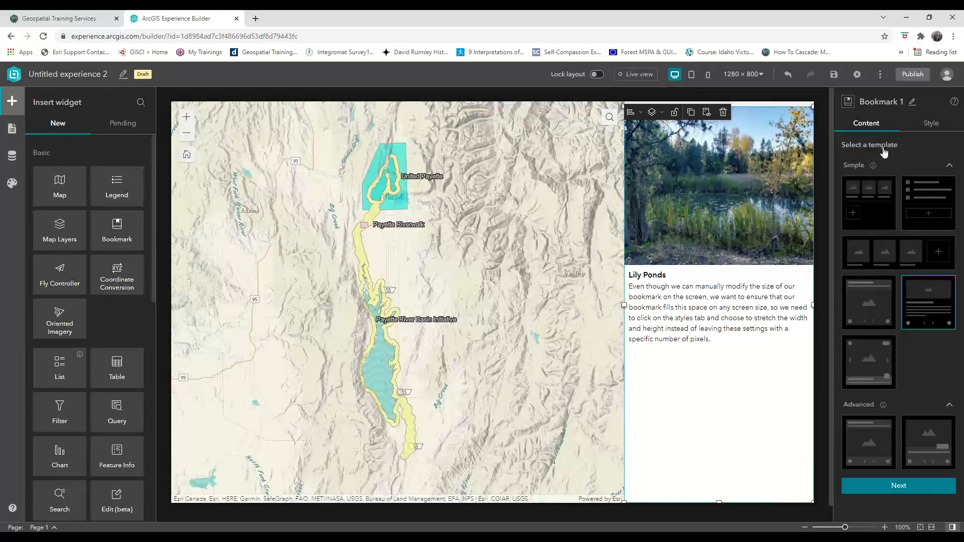
click(867, 202)
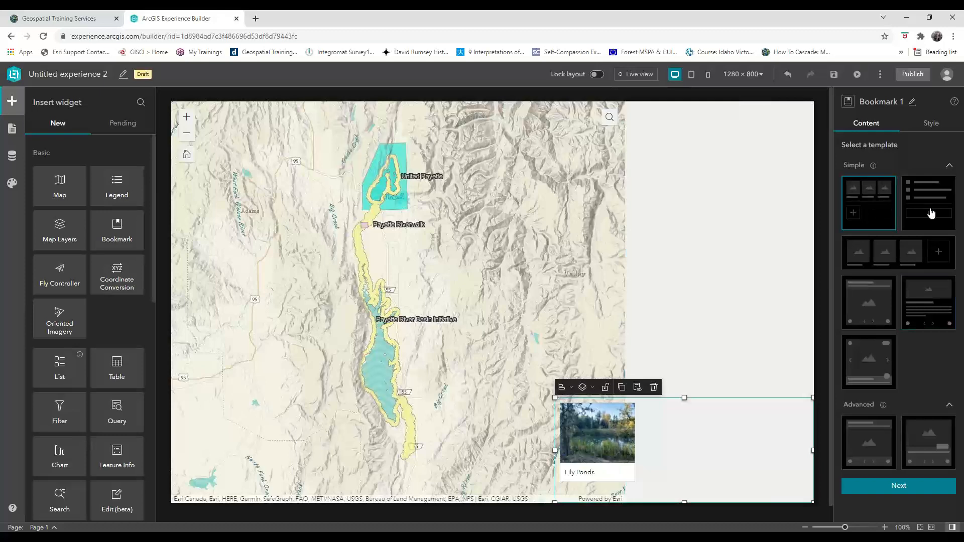
click(927, 202)
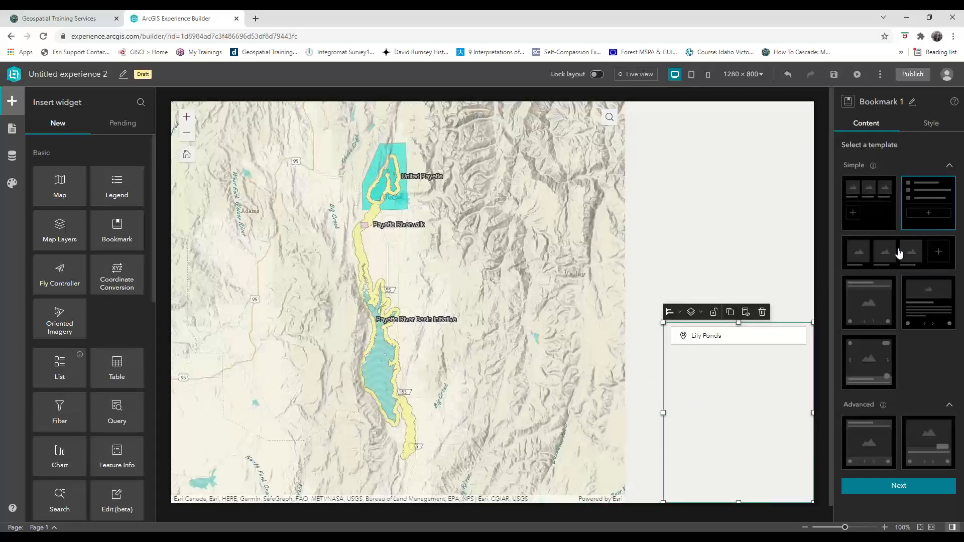
click(867, 302)
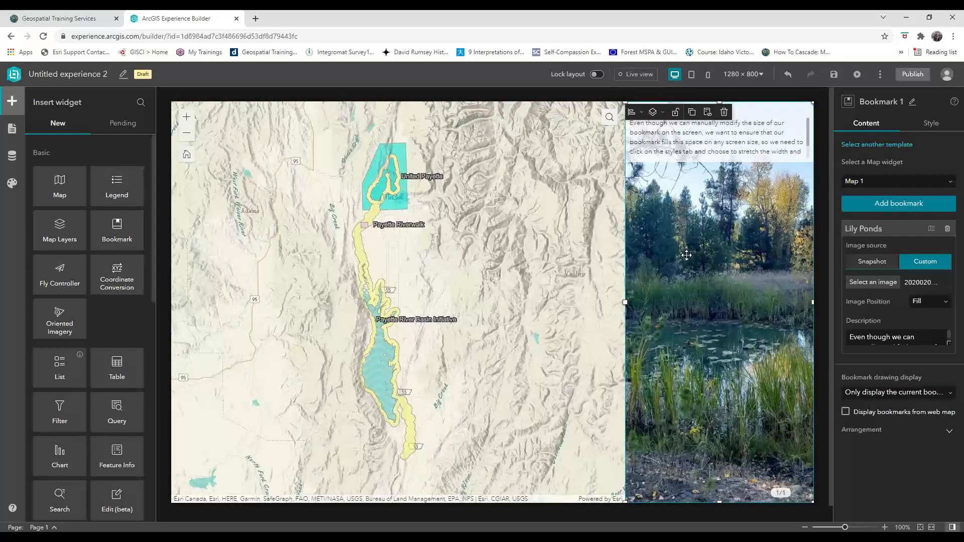
mouse_move(708, 333)
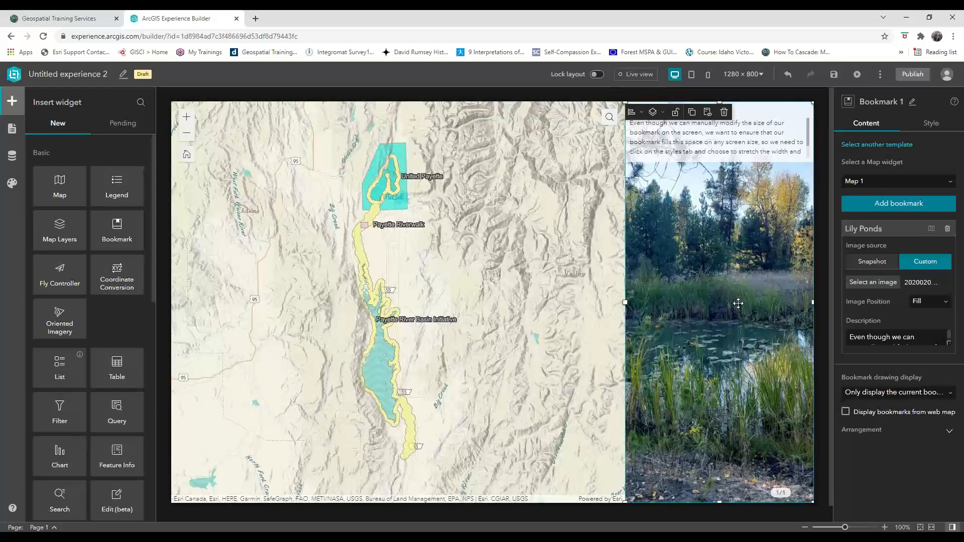
- Set the widget's Width and Height both to Stretch under Size & Position
click(931, 123)
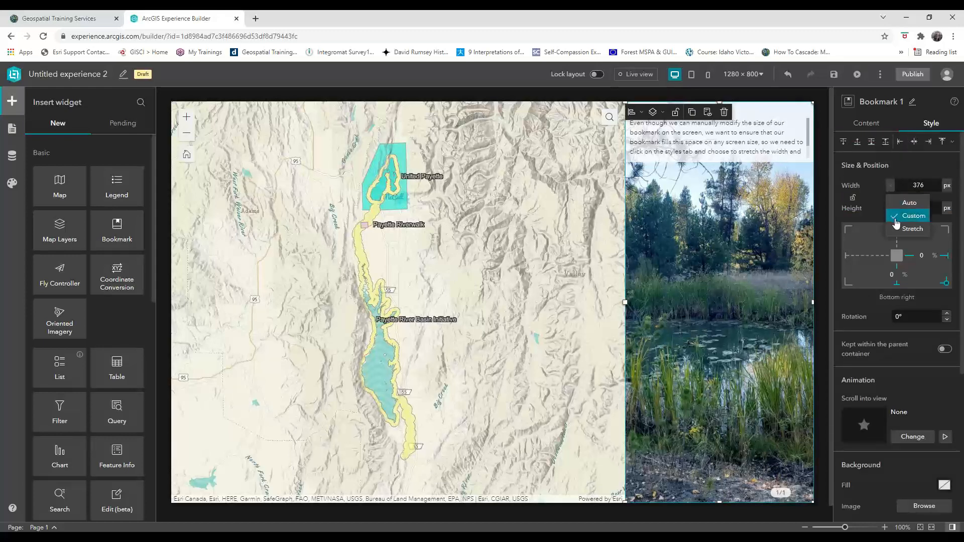
click(913, 229)
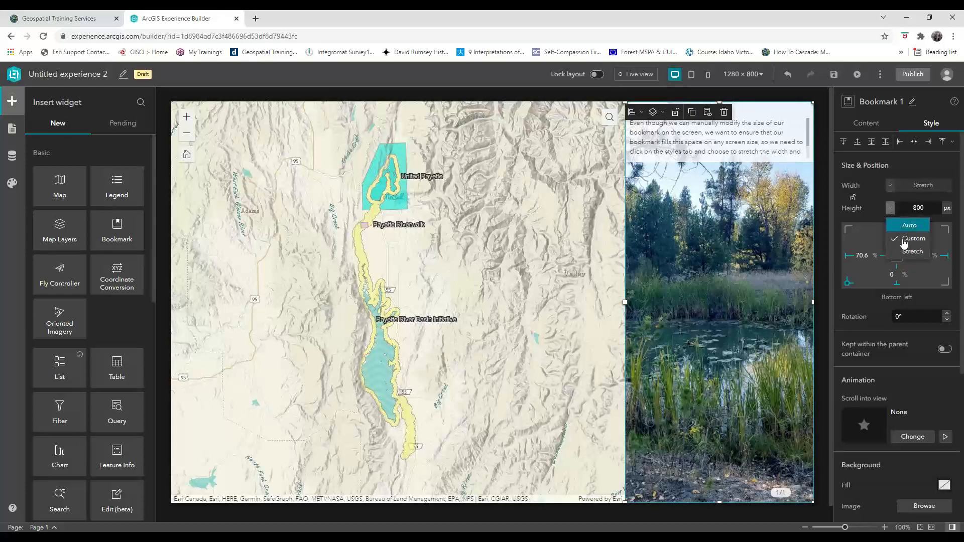
click(914, 251)
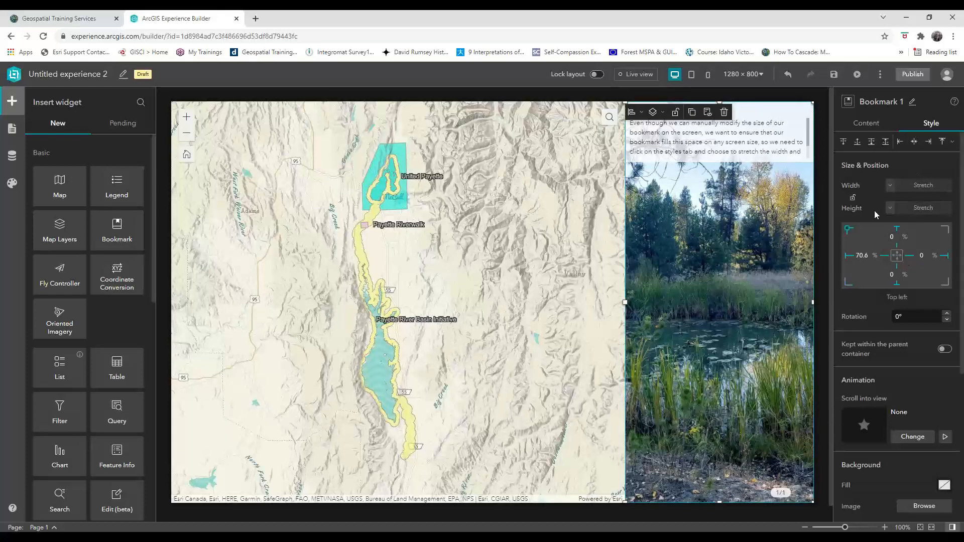
mouse_move(904, 197)
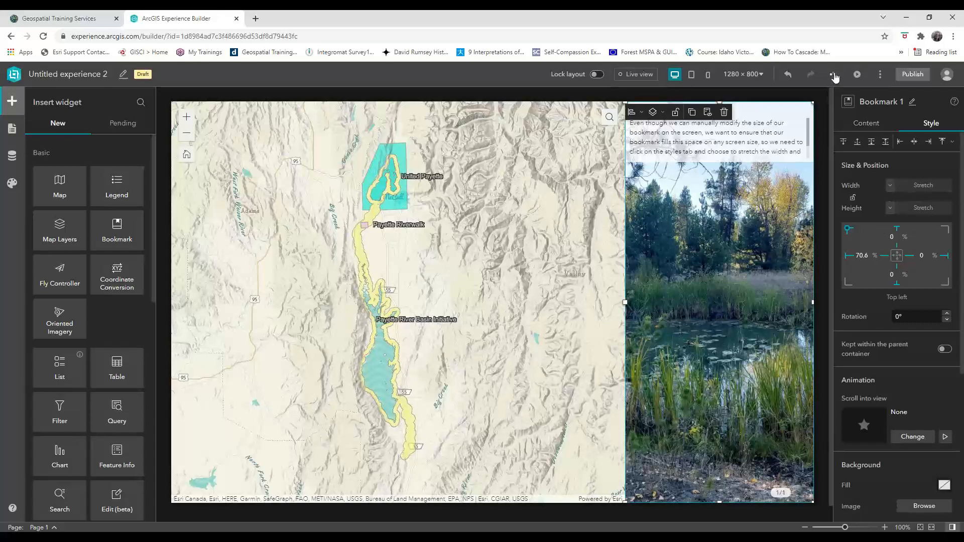
- Save the experience and launch its preview in a new tab
click(835, 73)
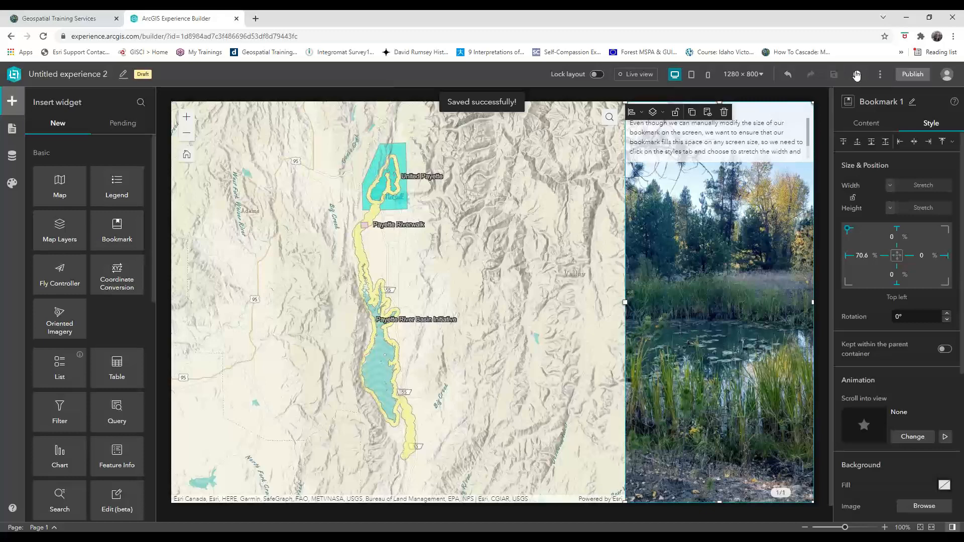
click(634, 73)
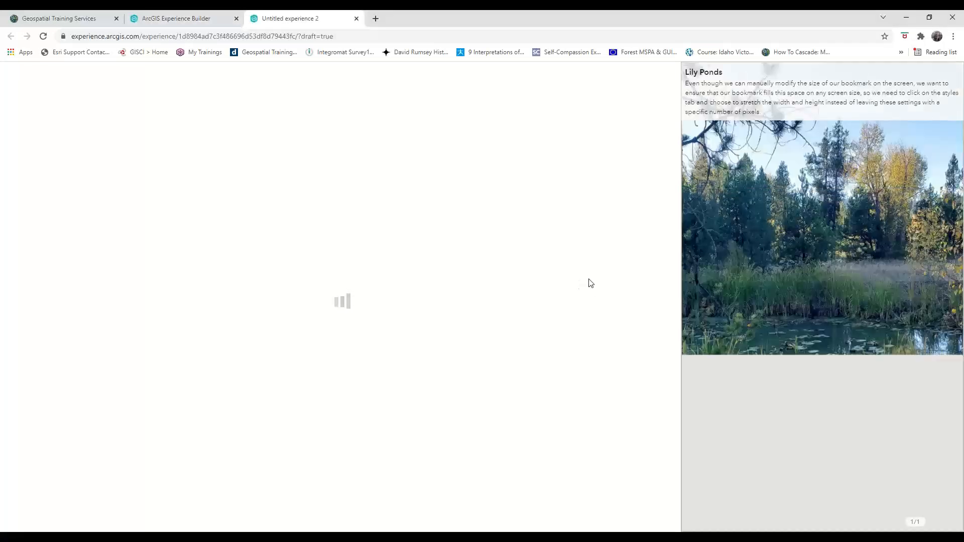